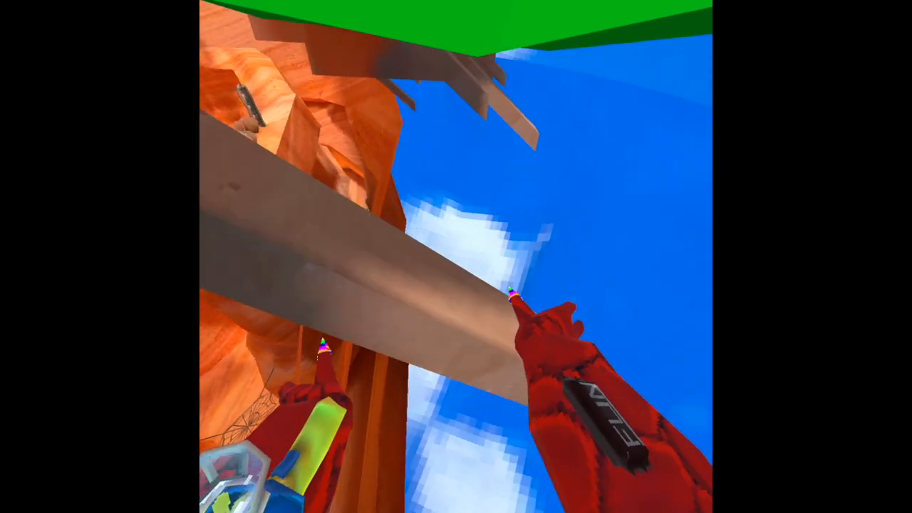
mouse_move(456, 257)
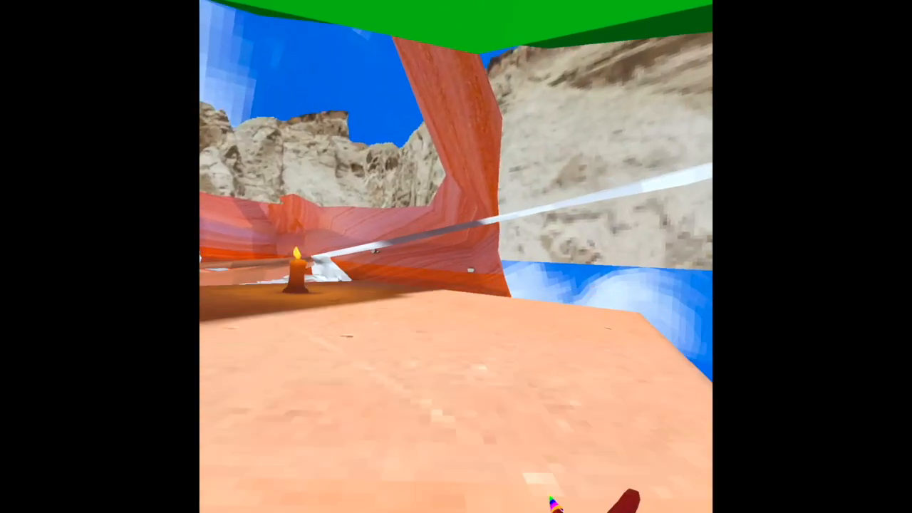
mouse_move(456, 256)
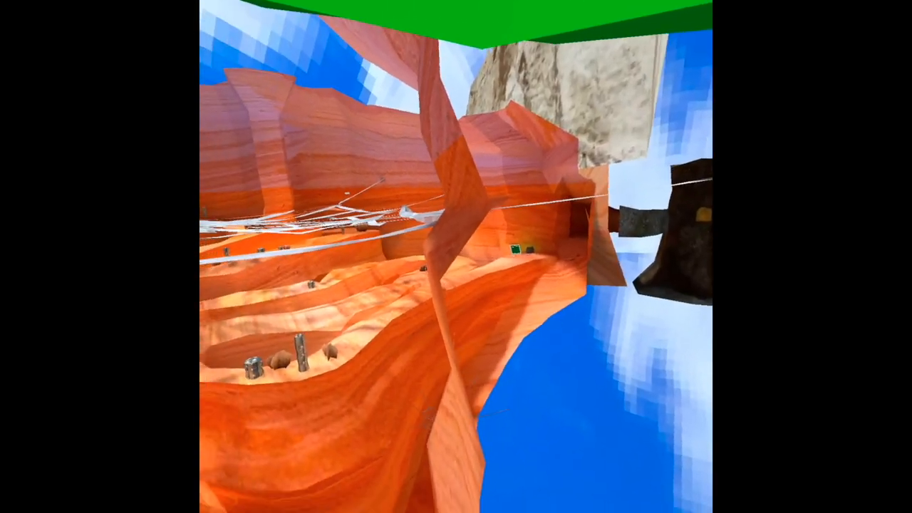